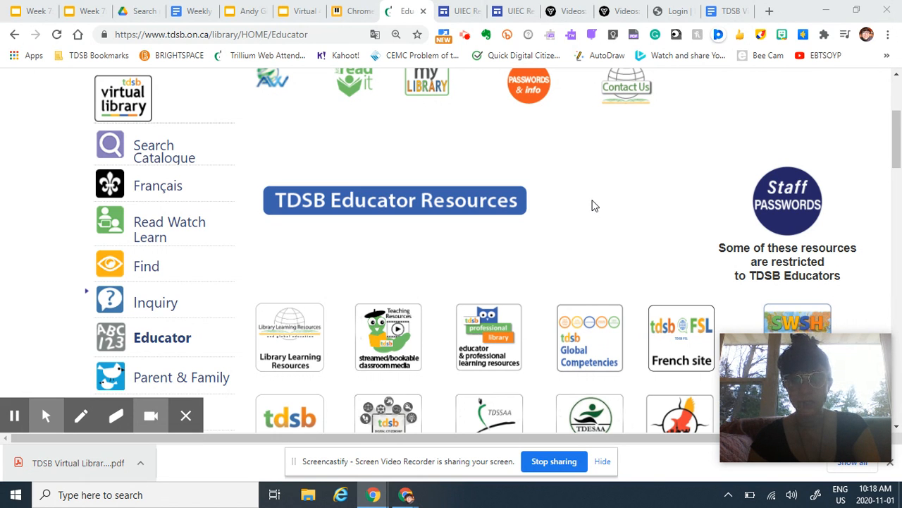
Return to the TDSB Virtual Library educator resources page and scroll to the resource tiles
{"action": "scroll", "scroll_direction": "up", "scroll_amount": 3}
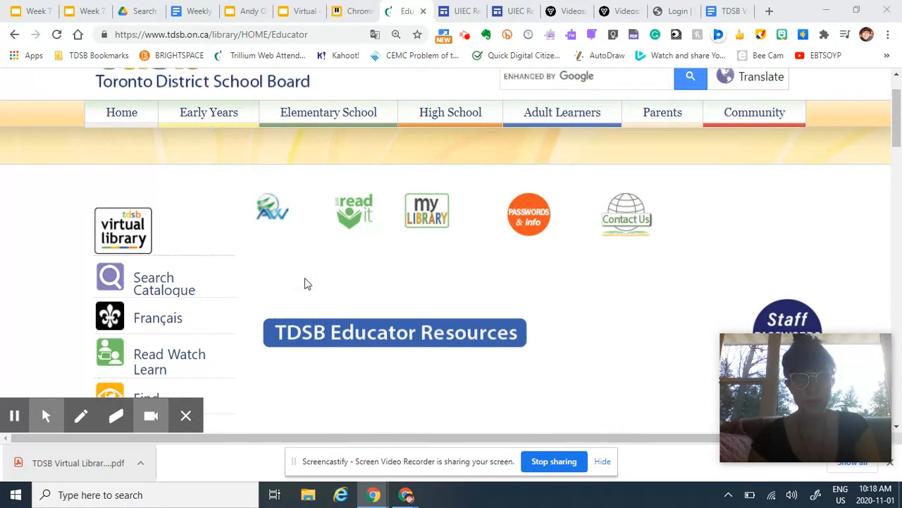
{"action": "mouse_move", "coordinate": [285, 260]}
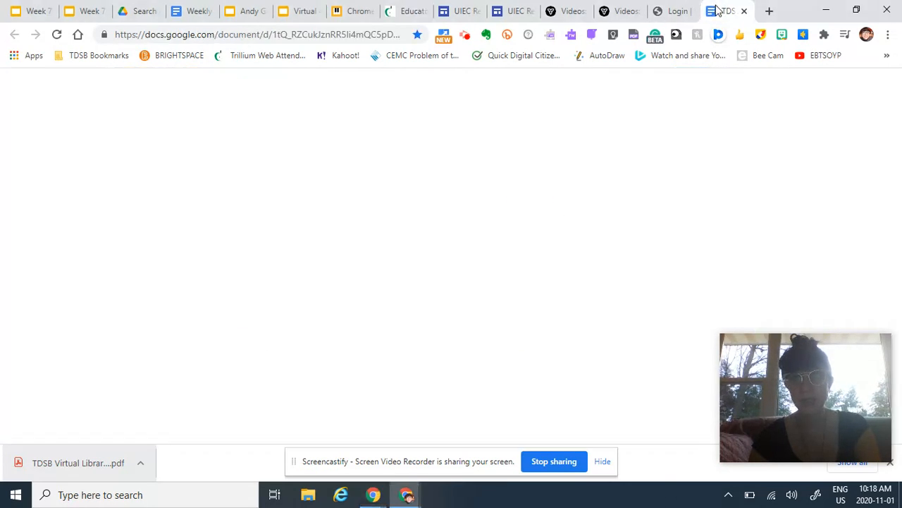
{"action": "left_click", "coordinate": [722, 11]}
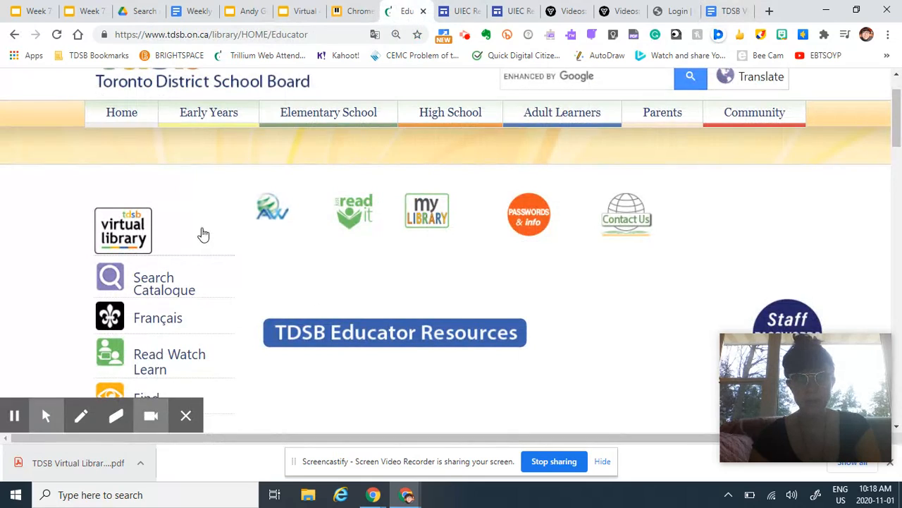
{"action": "scroll", "scroll_direction": "down", "scroll_amount": 3}
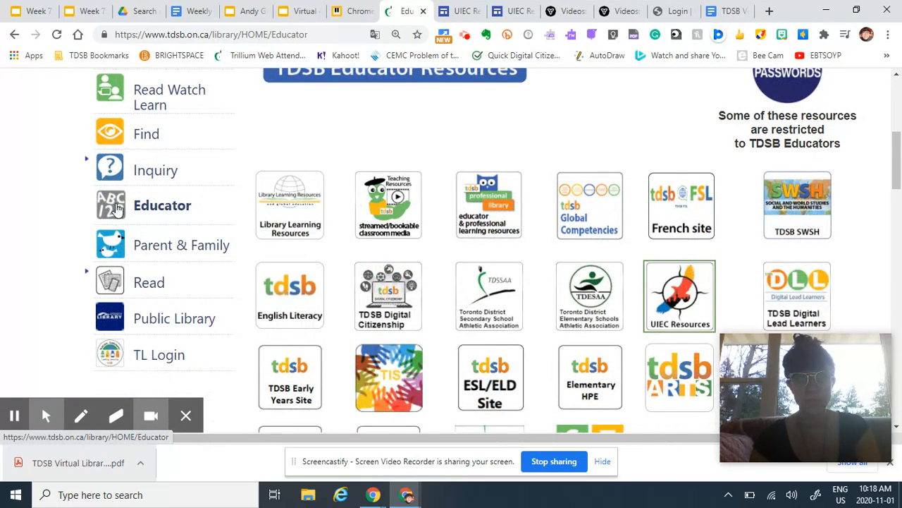
{"action": "scroll", "scroll_direction": "down", "scroll_amount": 3}
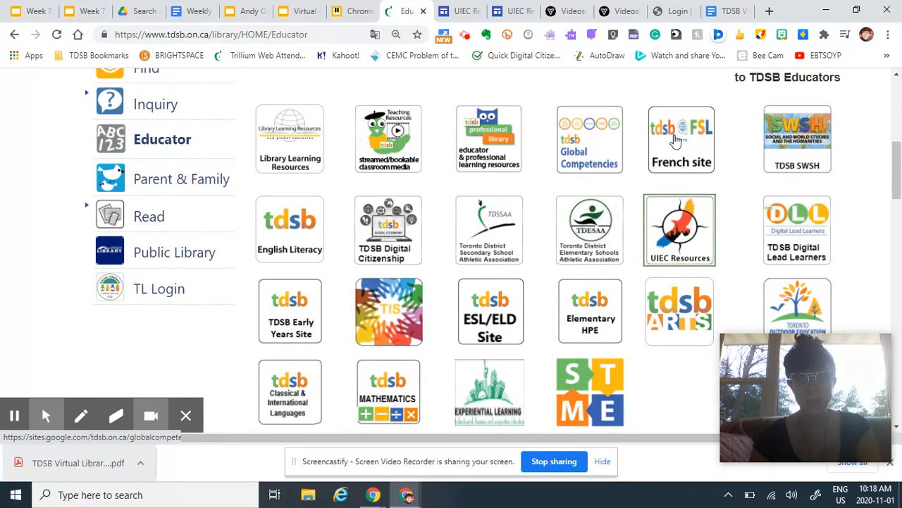
{"action": "mouse_move", "coordinate": [275, 214]}
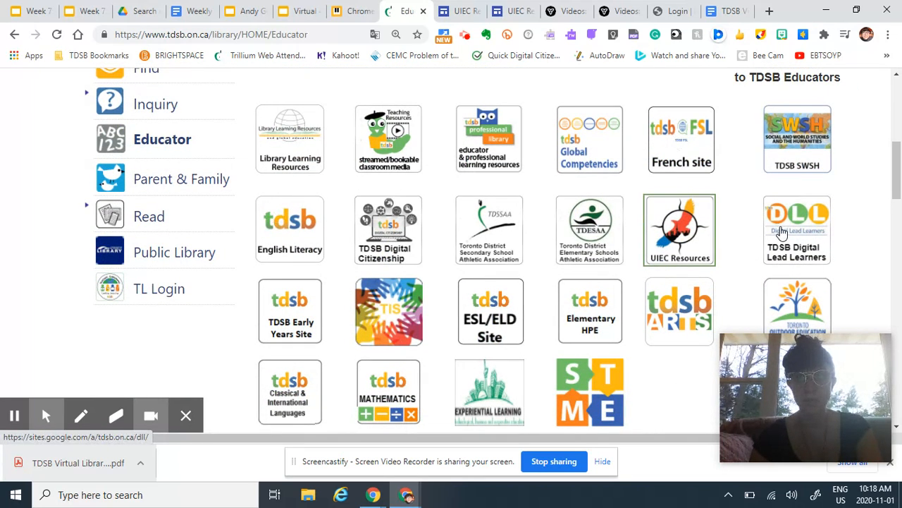
{"action": "mouse_move", "coordinate": [733, 249]}
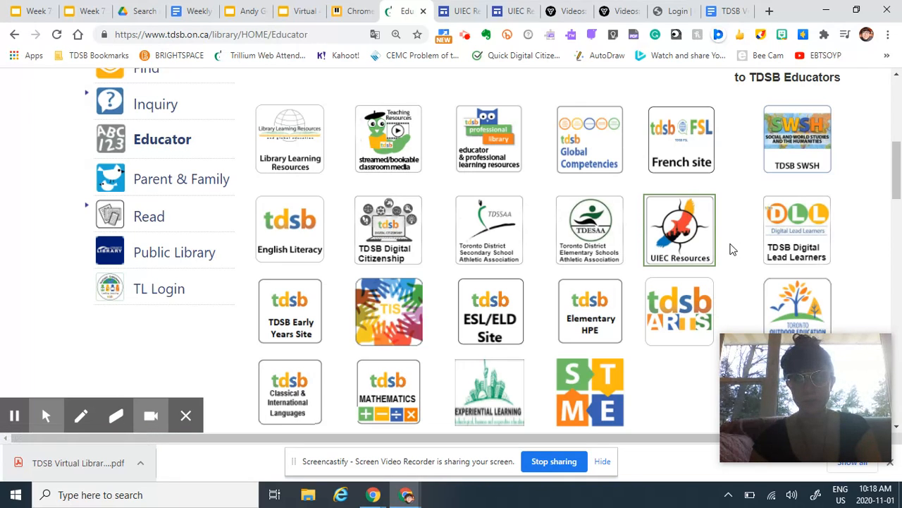
{"action": "mouse_move", "coordinate": [680, 243]}
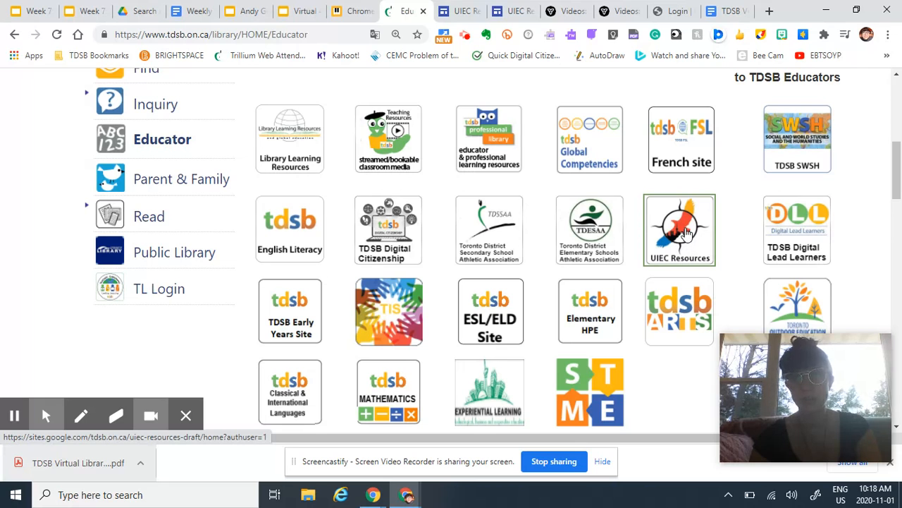
Go to the UIEC Resources Google Site and scroll through its Indigenous Education Month and English/French resources
{"action": "left_click", "coordinate": [680, 228]}
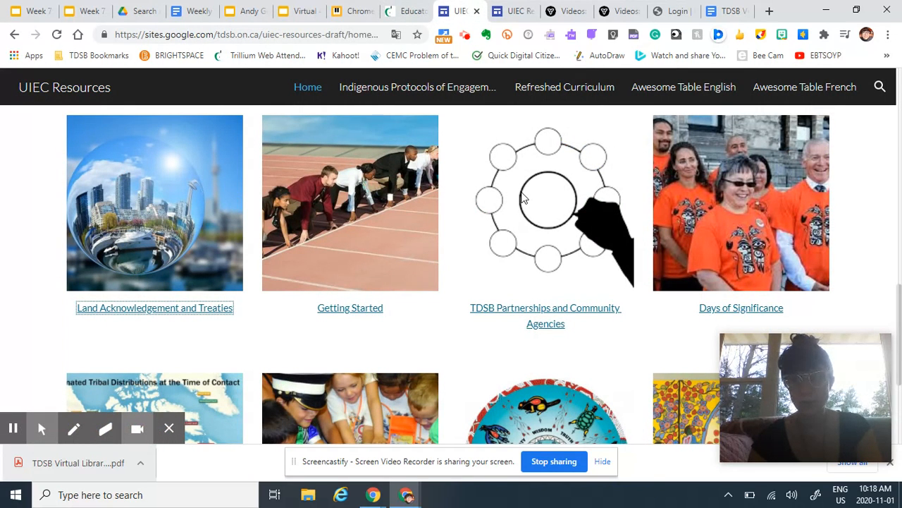
{"action": "mouse_move", "coordinate": [432, 214]}
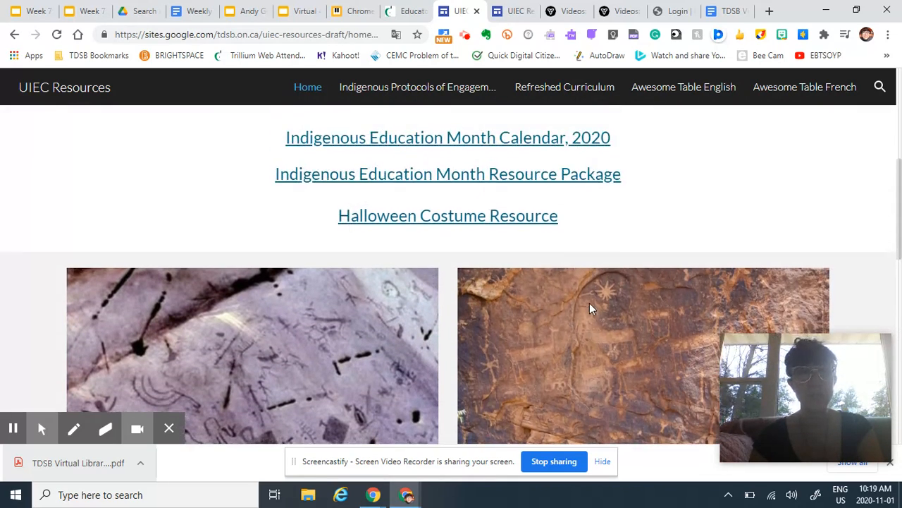
{"action": "scroll", "scroll_direction": "down", "scroll_amount": 3}
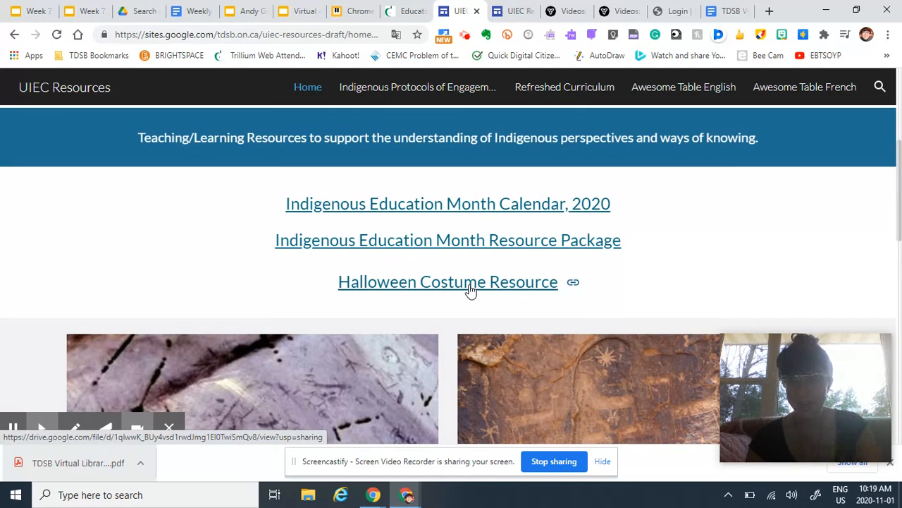
{"action": "scroll", "scroll_direction": "down", "scroll_amount": 3}
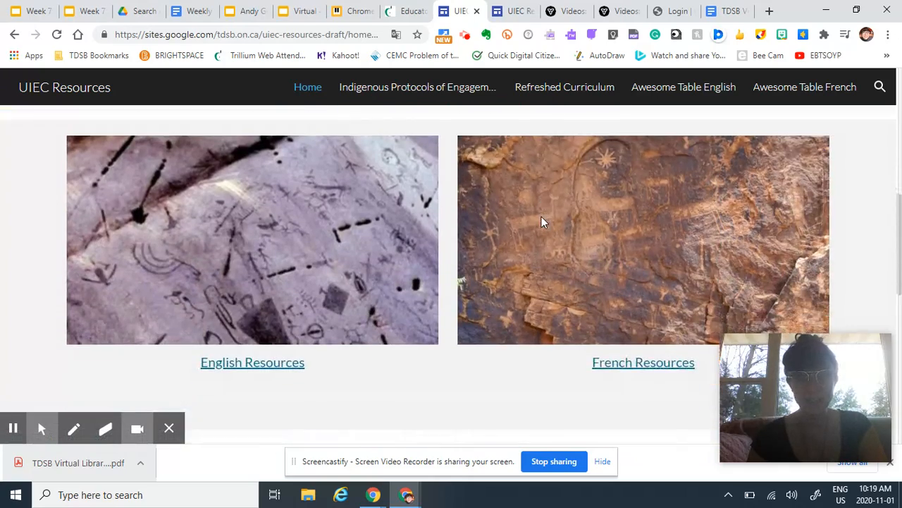
{"action": "scroll", "scroll_direction": "down", "scroll_amount": 3}
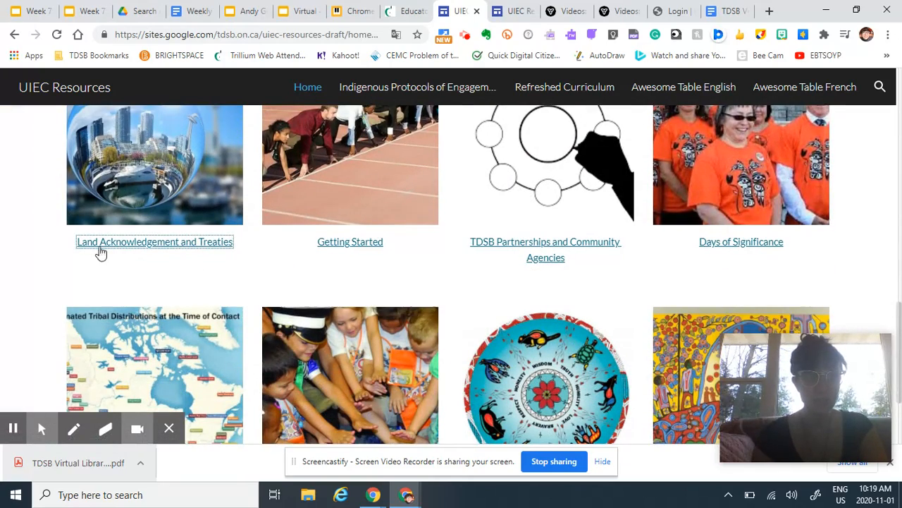
{"action": "mouse_move", "coordinate": [155, 241]}
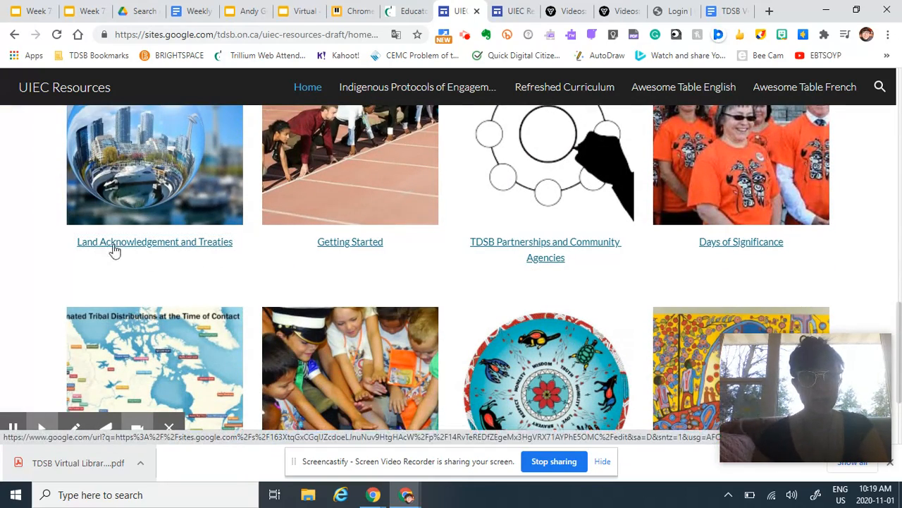
View the Land Acknowledgement and Treaties page and scroll down to its Treaties links
{"action": "left_click", "coordinate": [155, 241]}
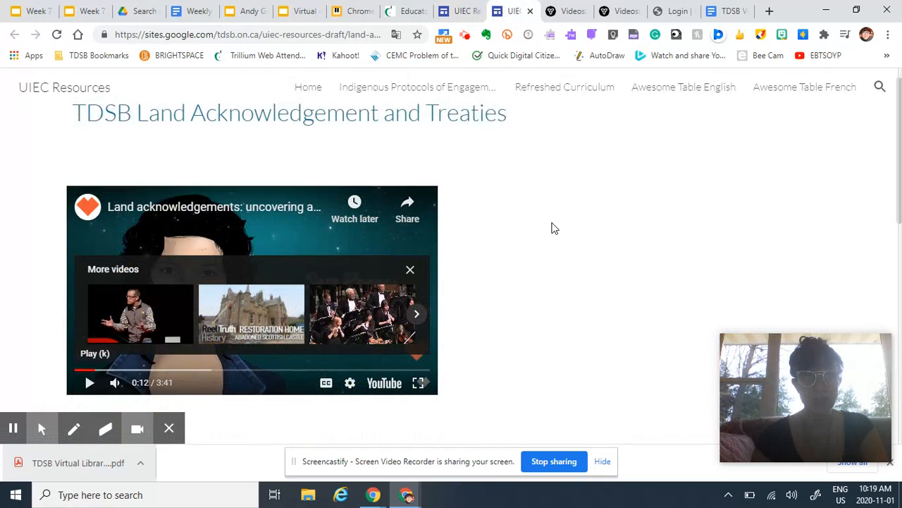
{"action": "scroll", "scroll_direction": "down", "scroll_amount": 3}
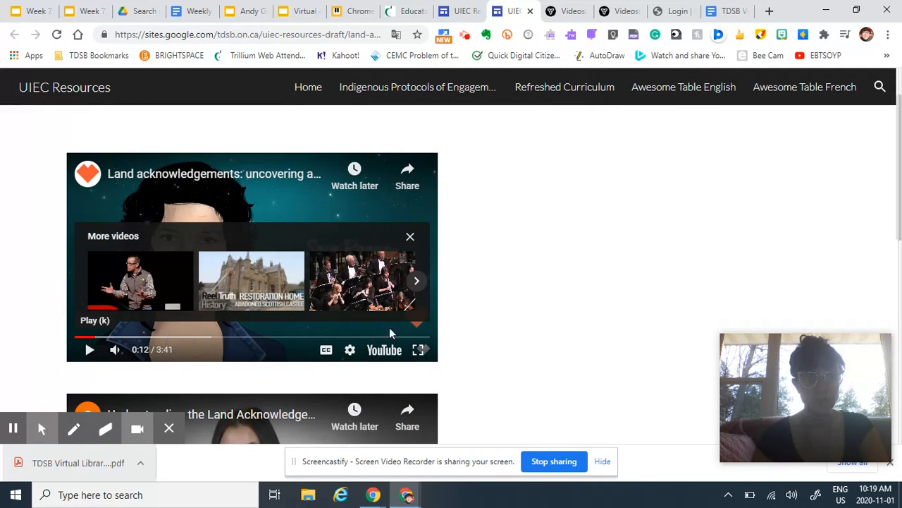
{"action": "mouse_move", "coordinate": [479, 265]}
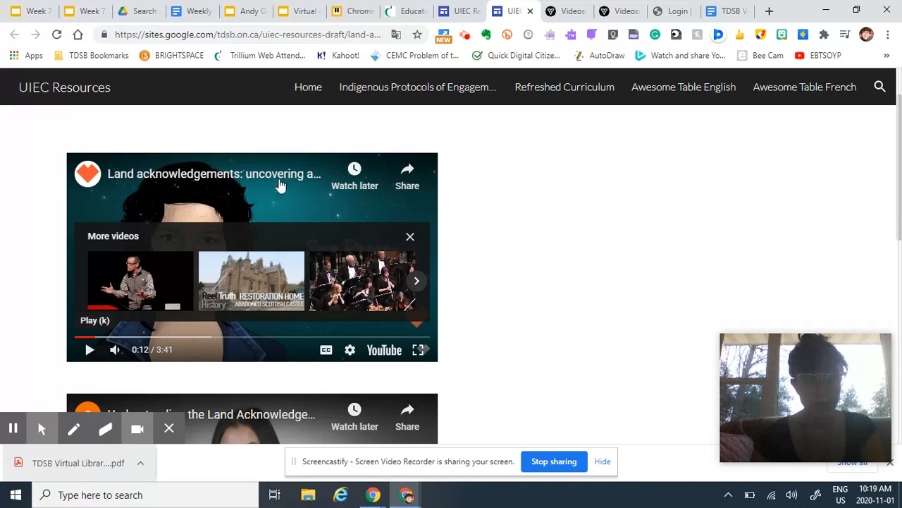
{"action": "scroll", "scroll_direction": "down", "scroll_amount": 3}
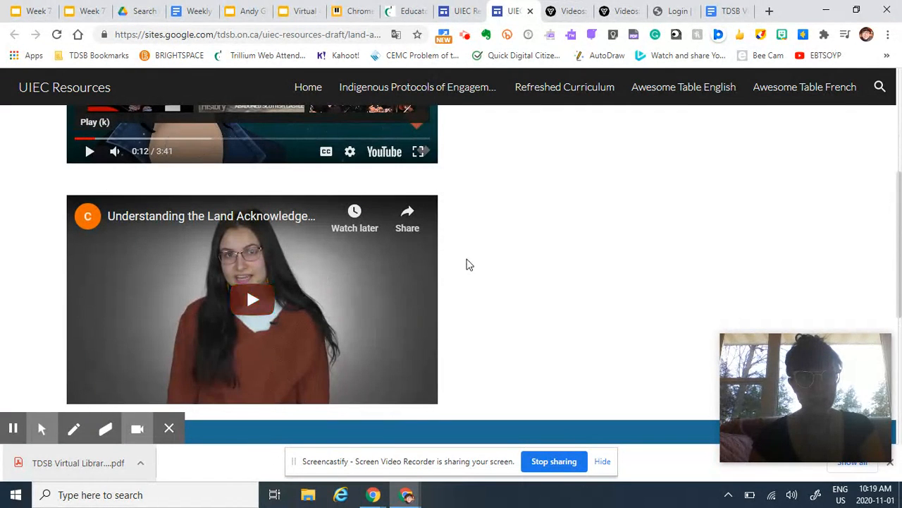
{"action": "scroll", "scroll_direction": "down", "scroll_amount": 3}
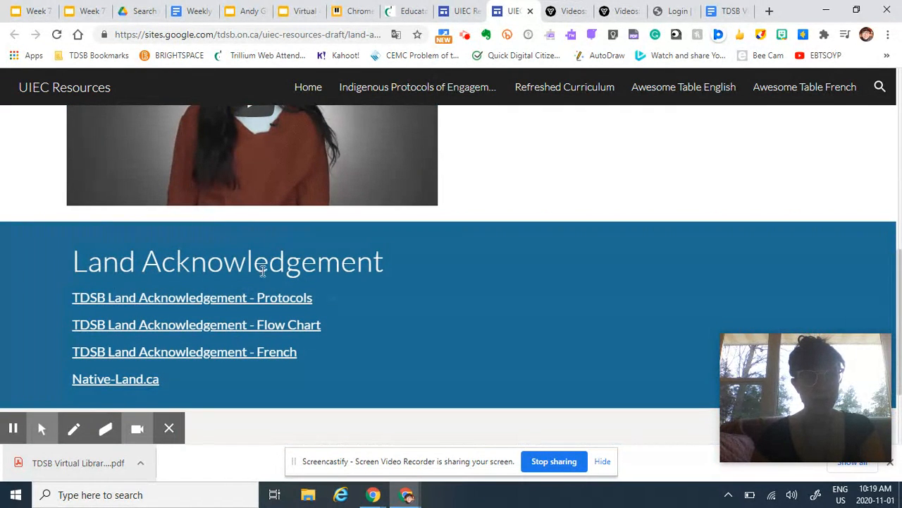
{"action": "scroll", "scroll_direction": "down", "scroll_amount": 3}
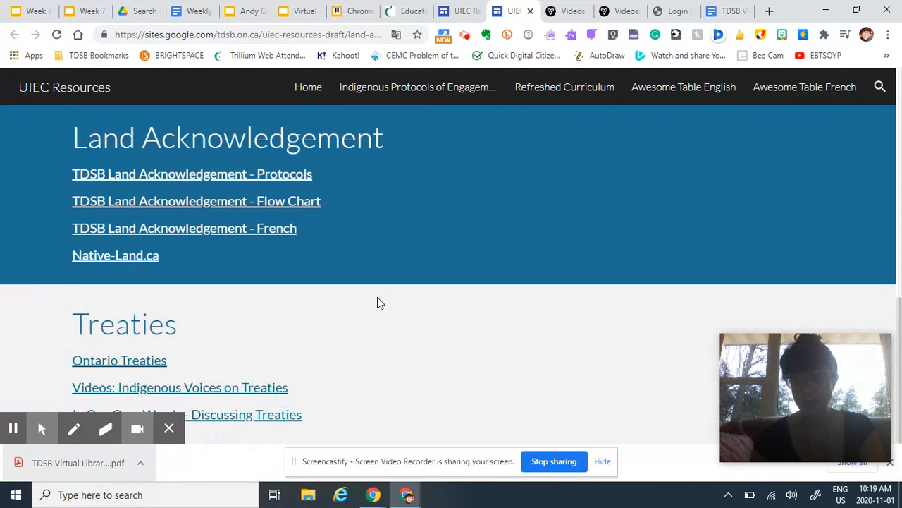
{"action": "mouse_move", "coordinate": [119, 361]}
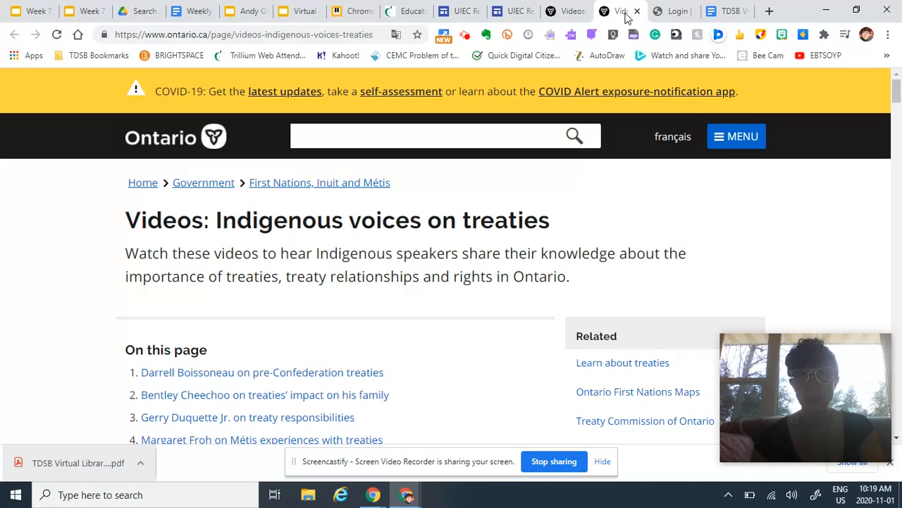
Check the FNMIEAO login and Indigenous voices on treaties video tabs, then return to the UIEC Resources home
{"action": "left_click", "coordinate": [670, 11]}
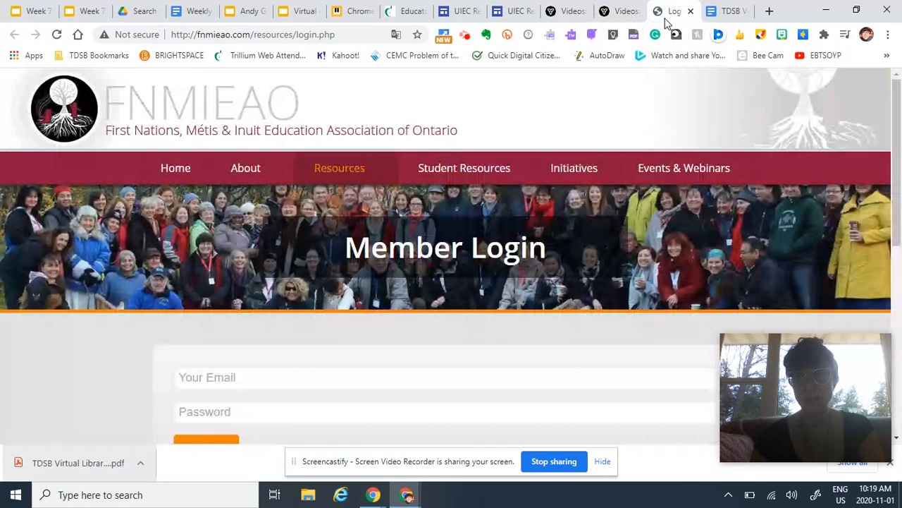
{"action": "left_click", "coordinate": [567, 11]}
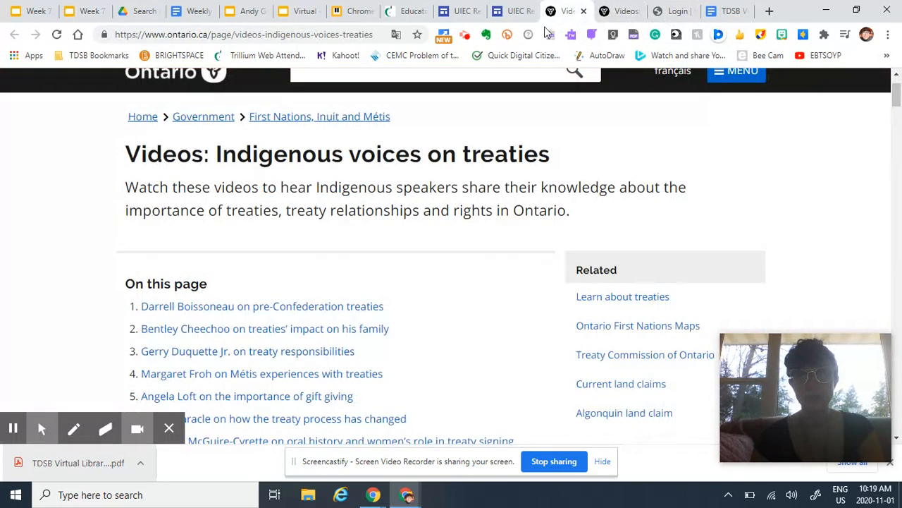
{"action": "left_click", "coordinate": [512, 11]}
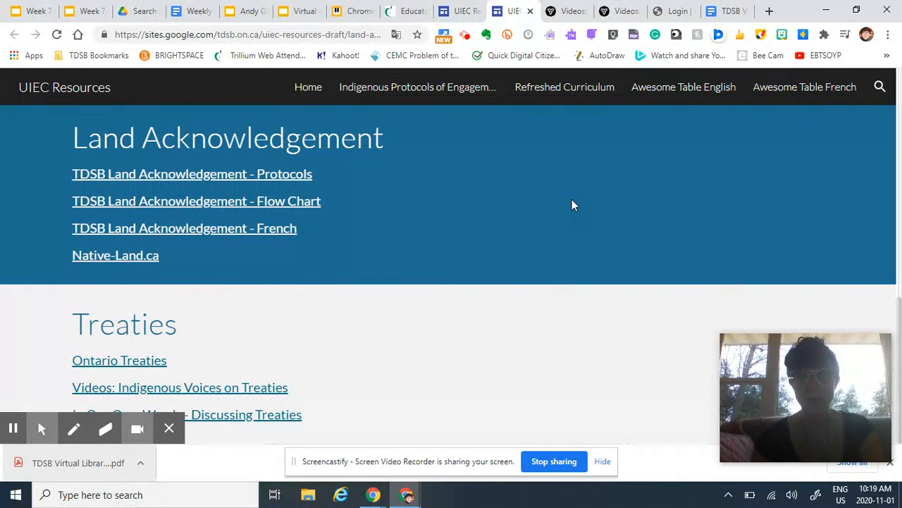
{"action": "left_click", "coordinate": [307, 87]}
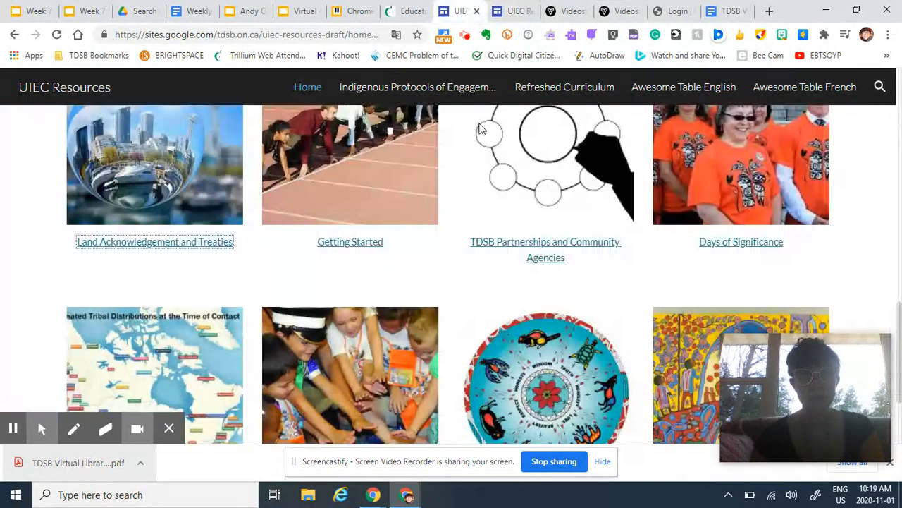
{"action": "scroll", "scroll_direction": "down", "scroll_amount": 3}
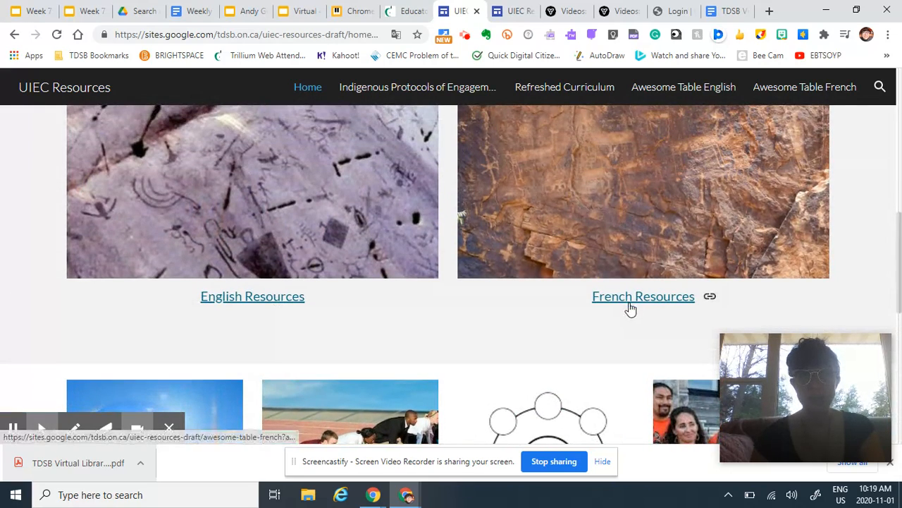
{"action": "left_click", "coordinate": [643, 296]}
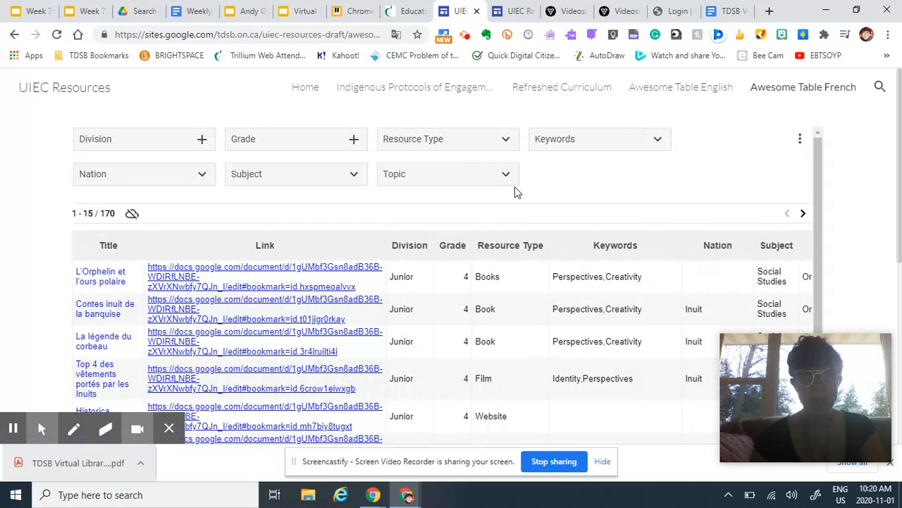
Scroll through the Awesome Table listing of 170 French resources
{"action": "scroll", "scroll_direction": "down", "scroll_amount": 3}
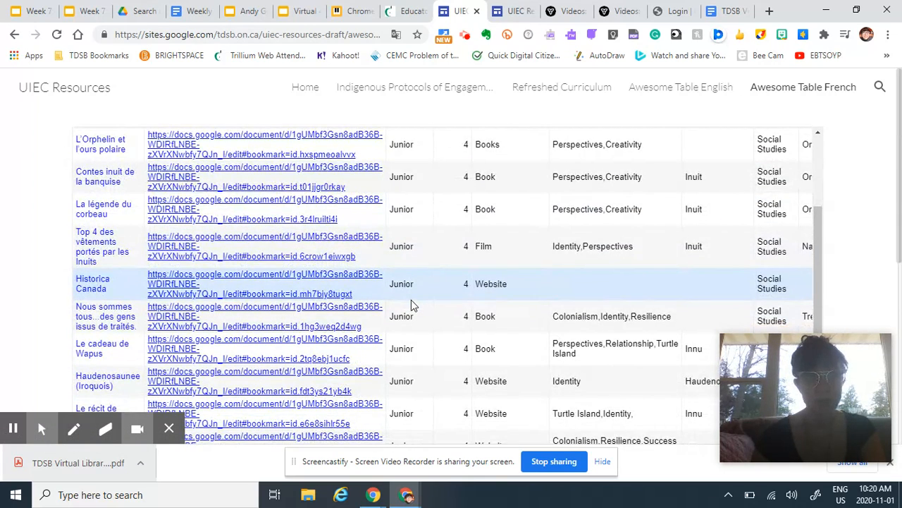
{"action": "scroll", "scroll_direction": "down", "scroll_amount": 3}
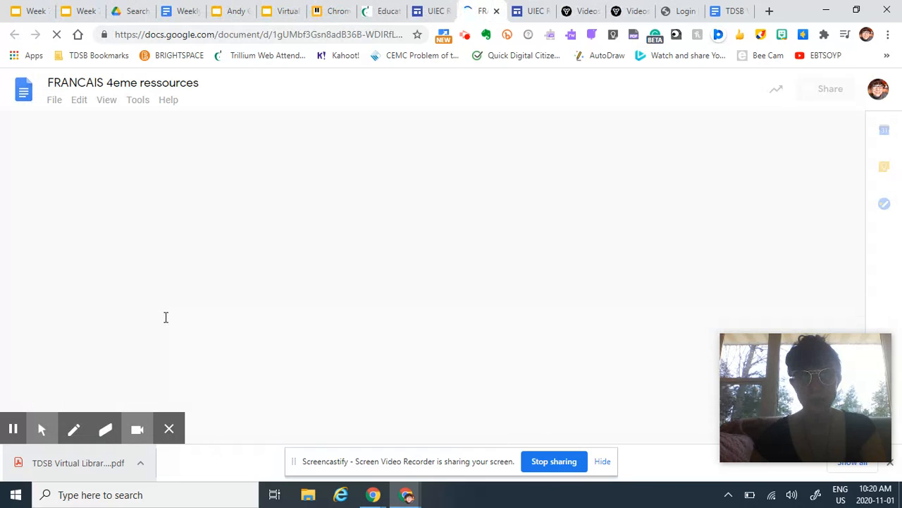
Scroll the FRANCAIS 4eme ressources doc to the Switzer treaties book entry, then return to the TDSB Educator tab
{"action": "scroll", "scroll_direction": "down", "scroll_amount": 3}
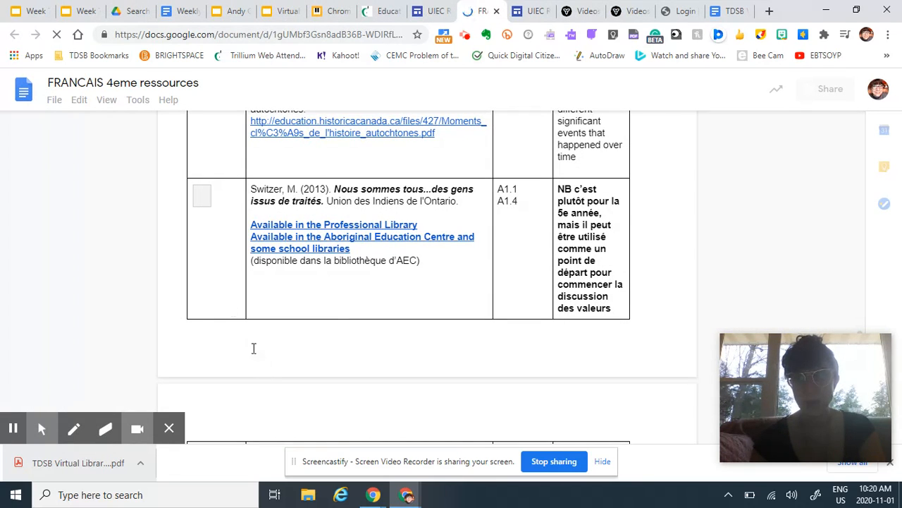
{"action": "scroll", "scroll_direction": "down", "scroll_amount": 3}
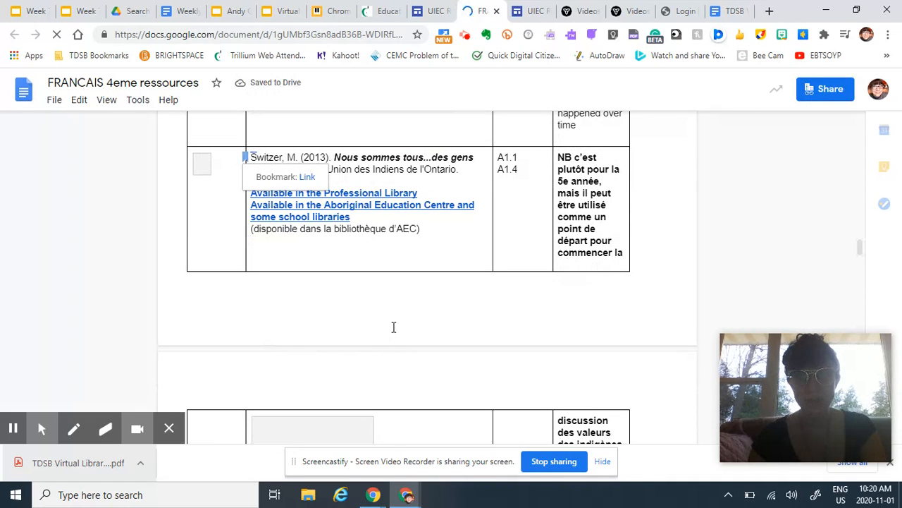
{"action": "left_click", "coordinate": [384, 11]}
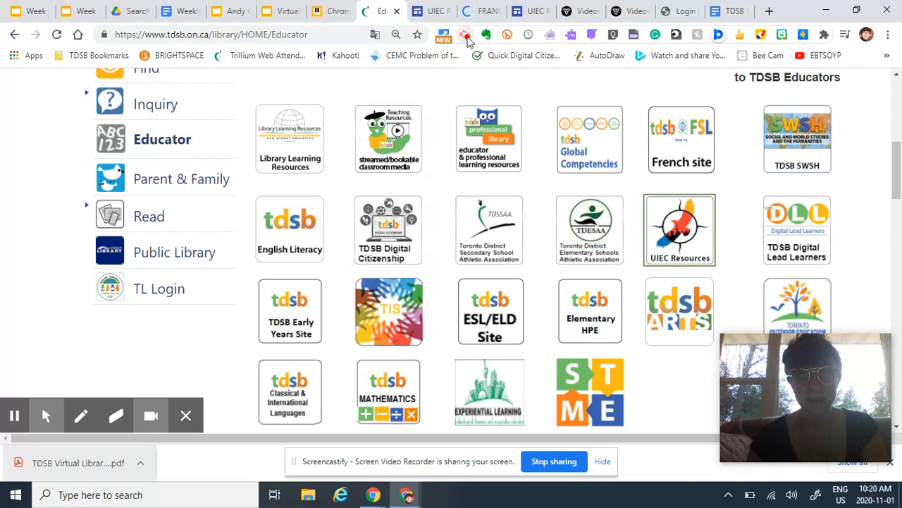
{"action": "left_click", "coordinate": [466, 34]}
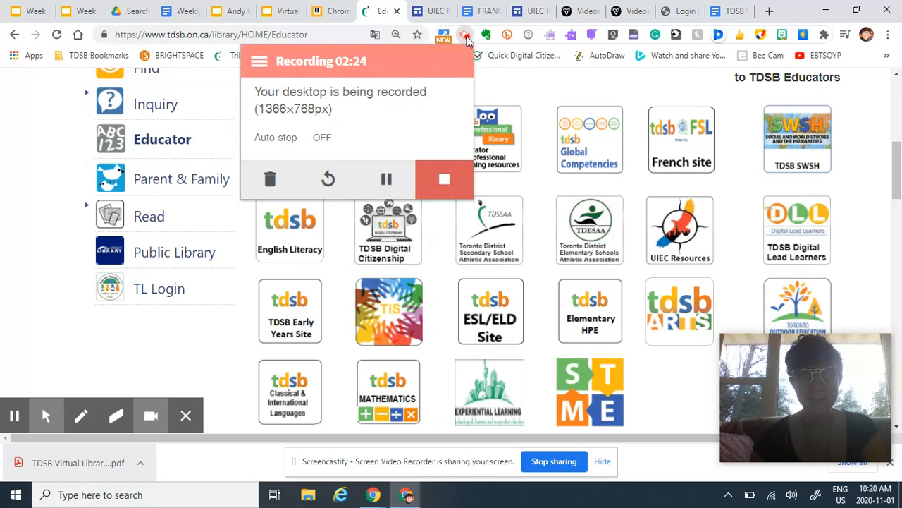